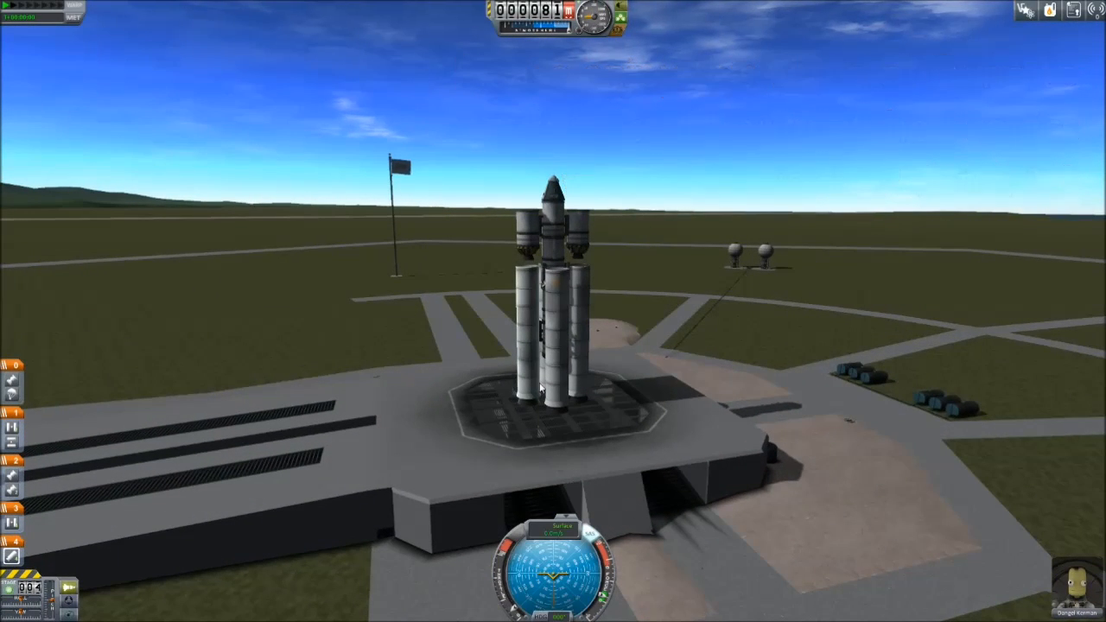
- Stage and launch the rocket from the pad, flying the ascent above Kerbin's atmosphere
key("space")
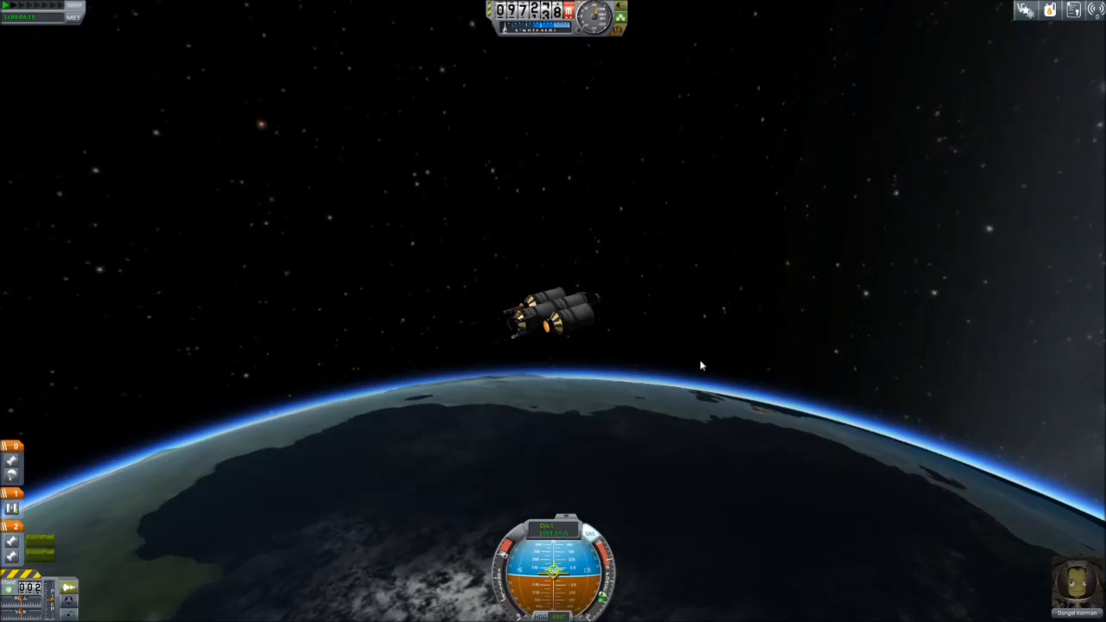
- Switch from flight view to the orbital map showing Kerbin and the orbit lines
key("space")
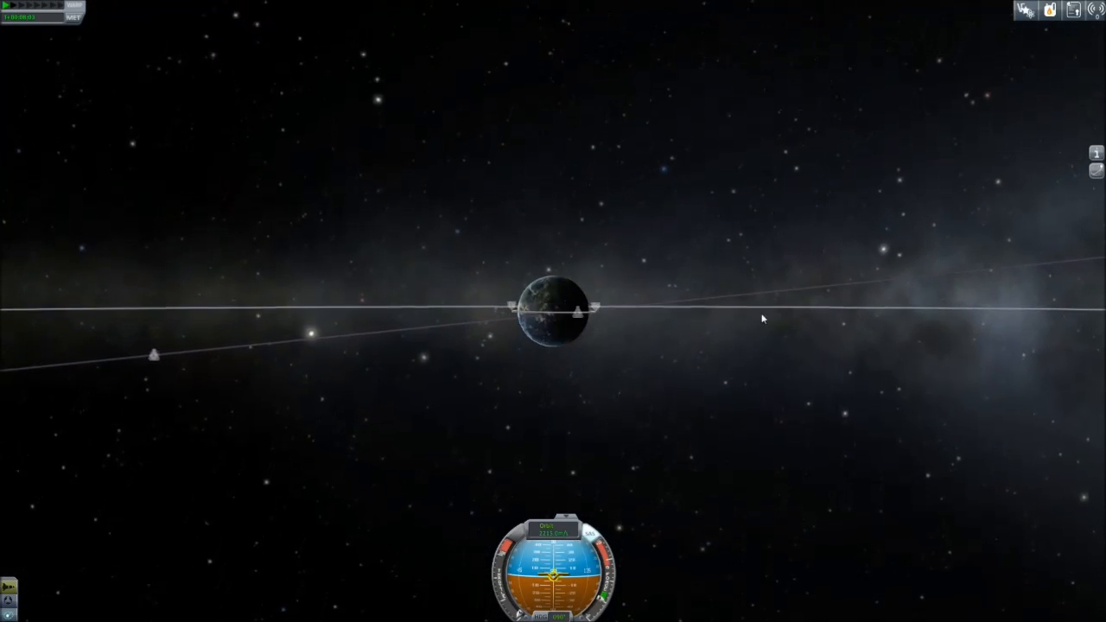
- Zoom the map to focus on Kerbin with the spacecraft's orbit line crossing it
scroll("up", 3)
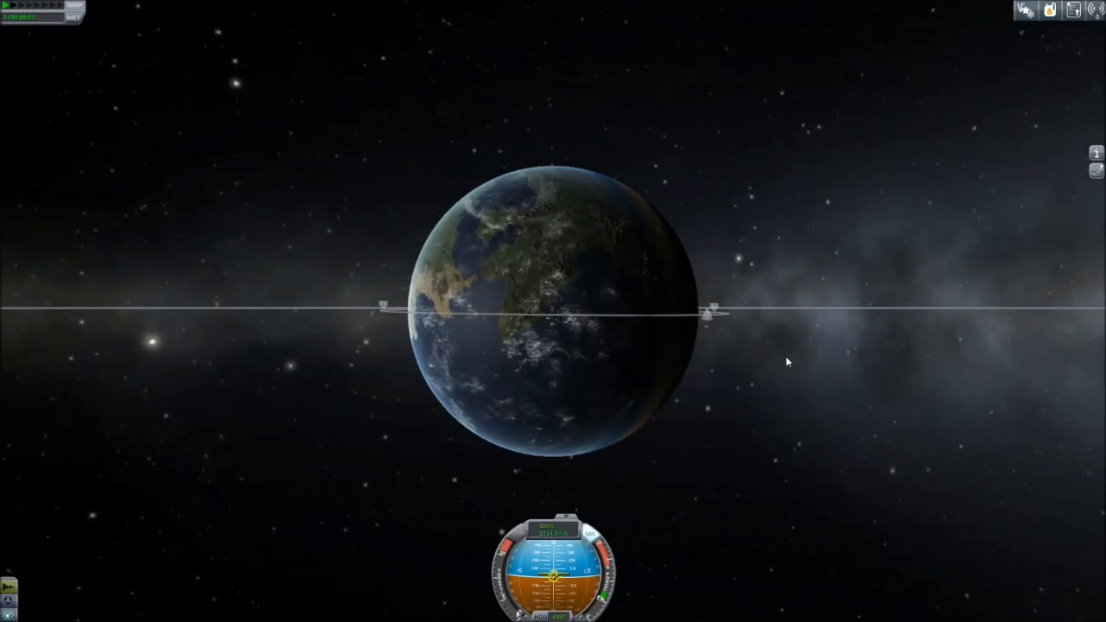
scroll("down", 3)
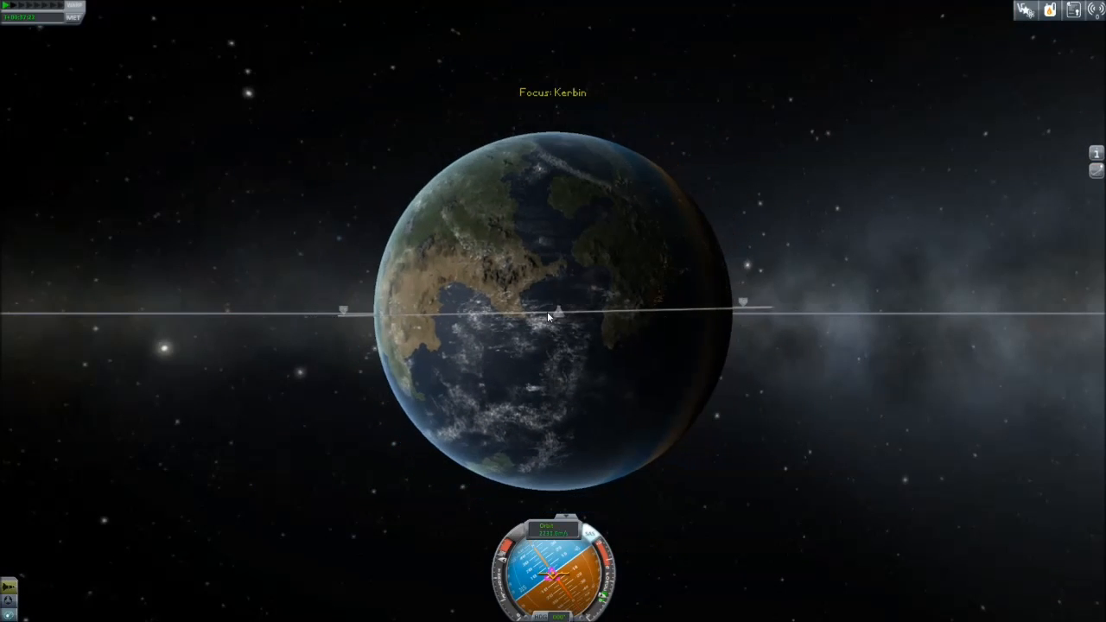
- Zoom the camera out to show a wide orbit arc around a distant Kerbin
scroll("down", 3)
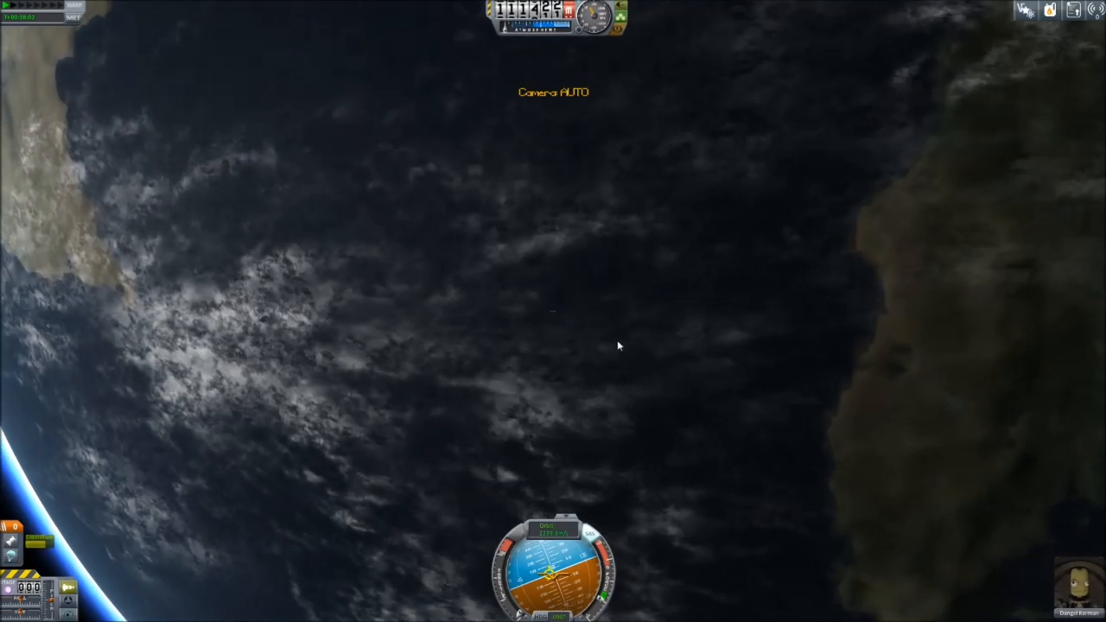
scroll("down", 3)
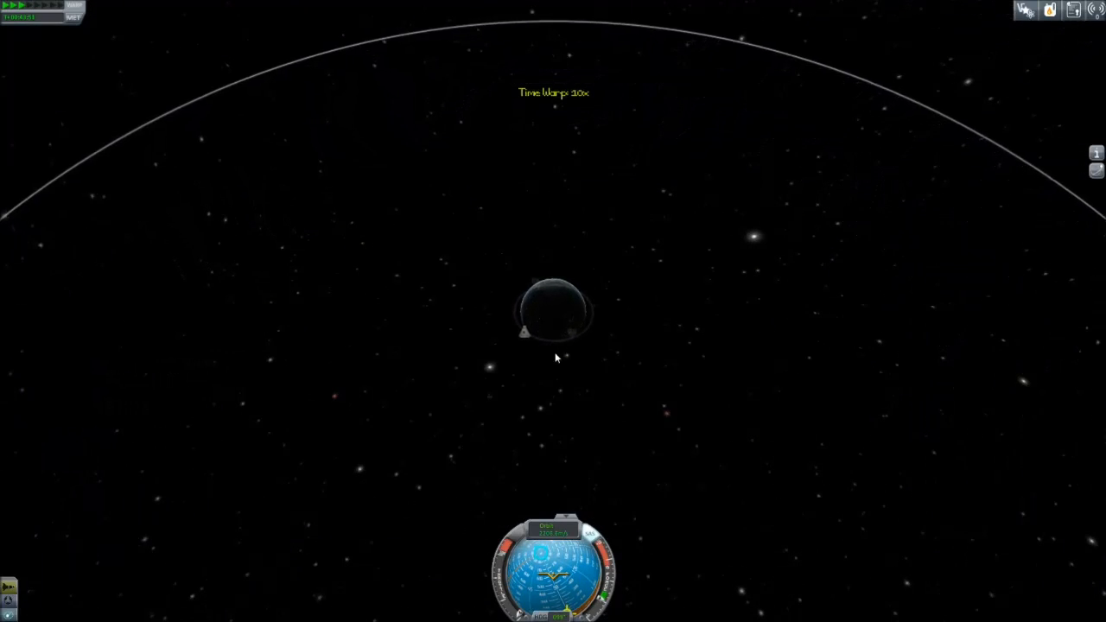
- Raise time warp briefly and quicksave while the craft's orbit ring shows inside the Mun's arc
key("period")
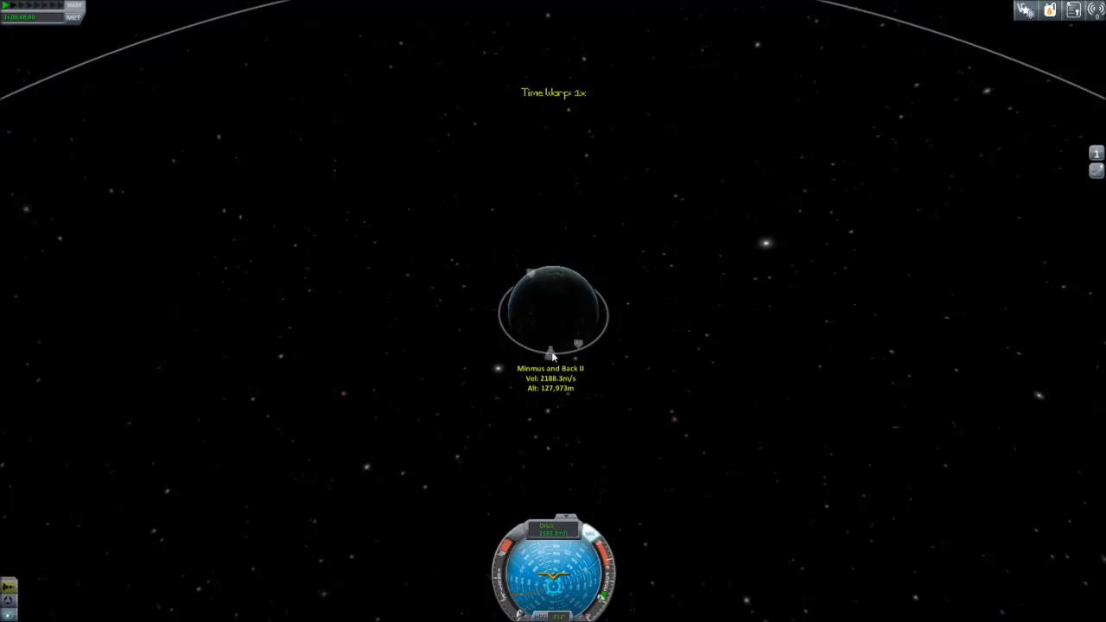
key("f5")
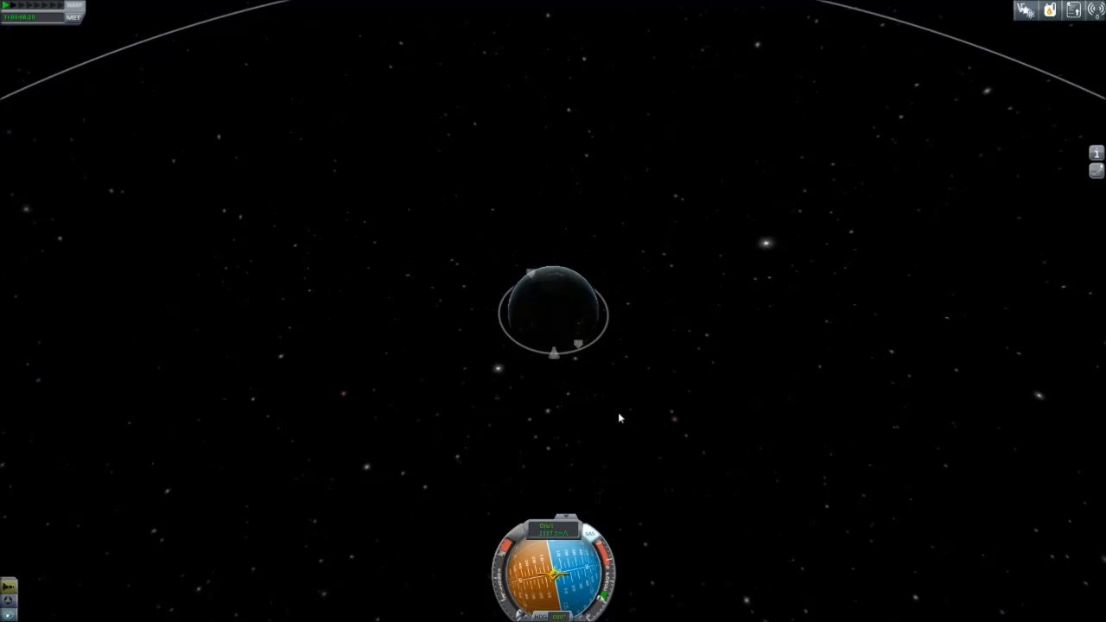
mouse_move(582, 377)
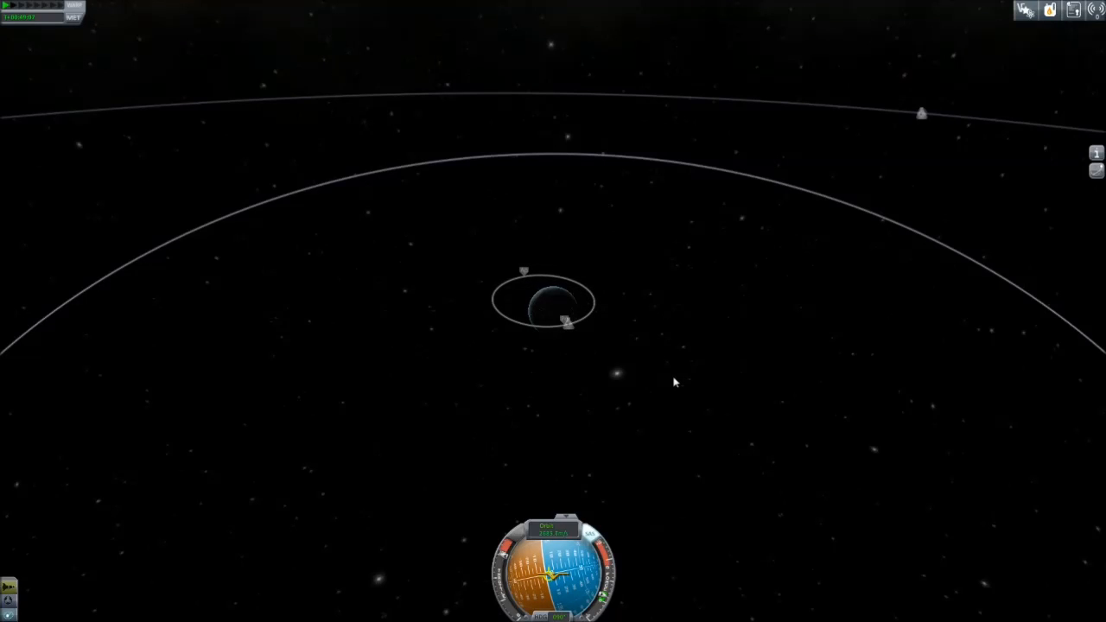
left_click(1050, 10)
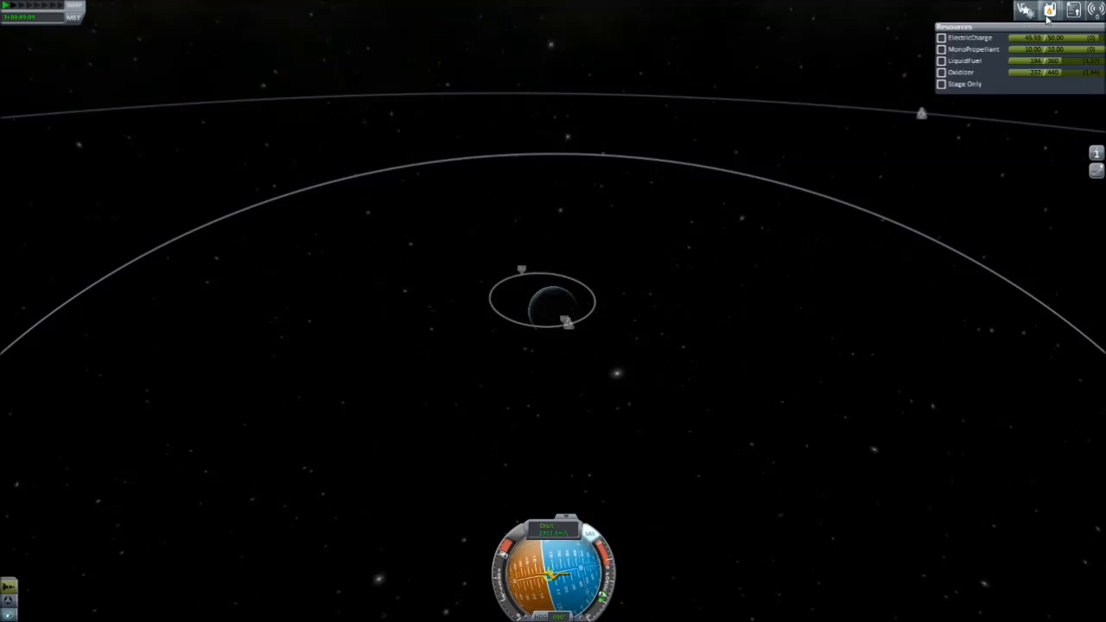
left_click(1073, 10)
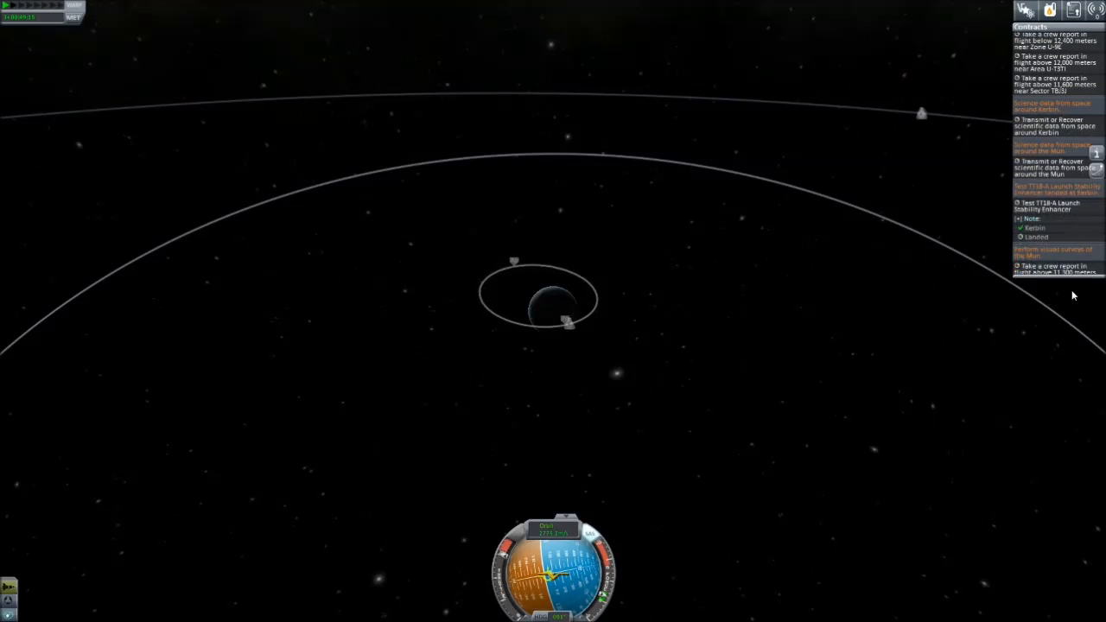
left_click(1050, 10)
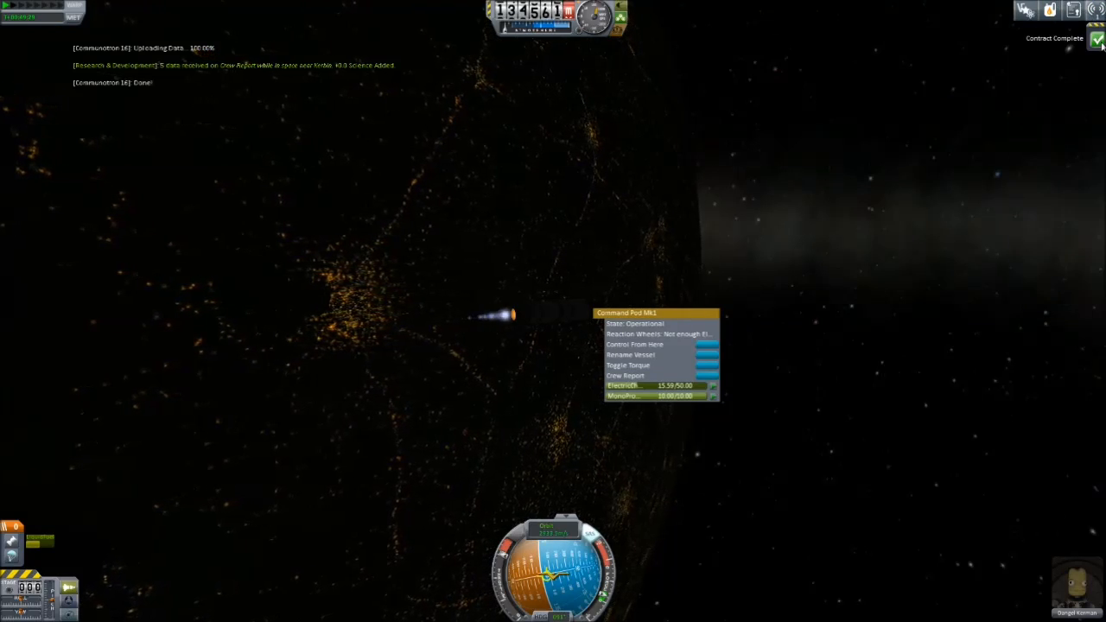
left_click(1097, 38)
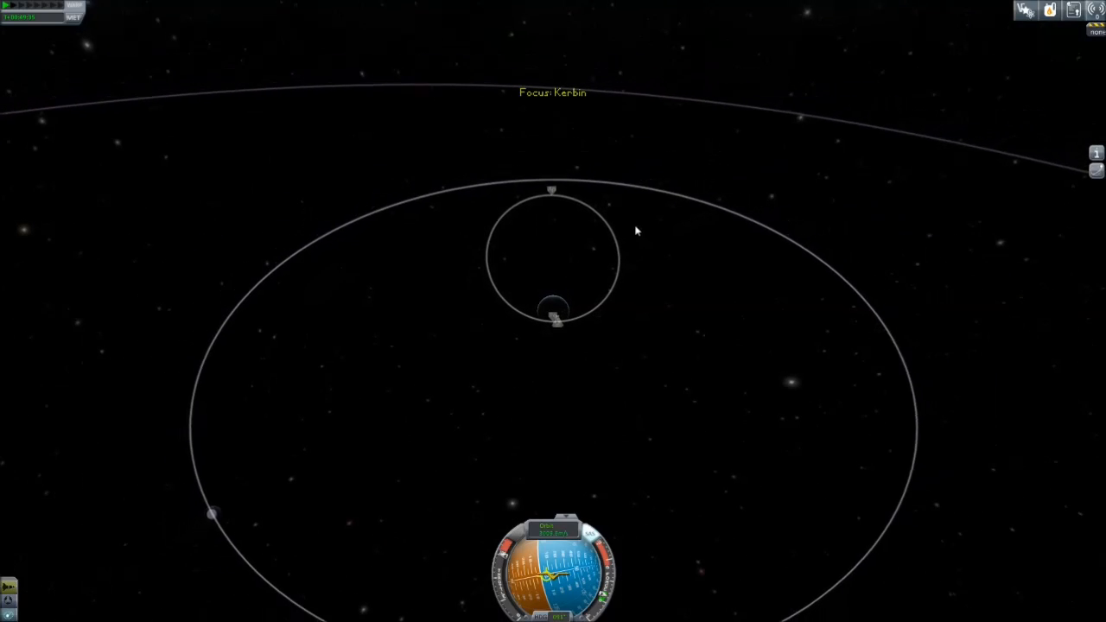
mouse_move(553, 164)
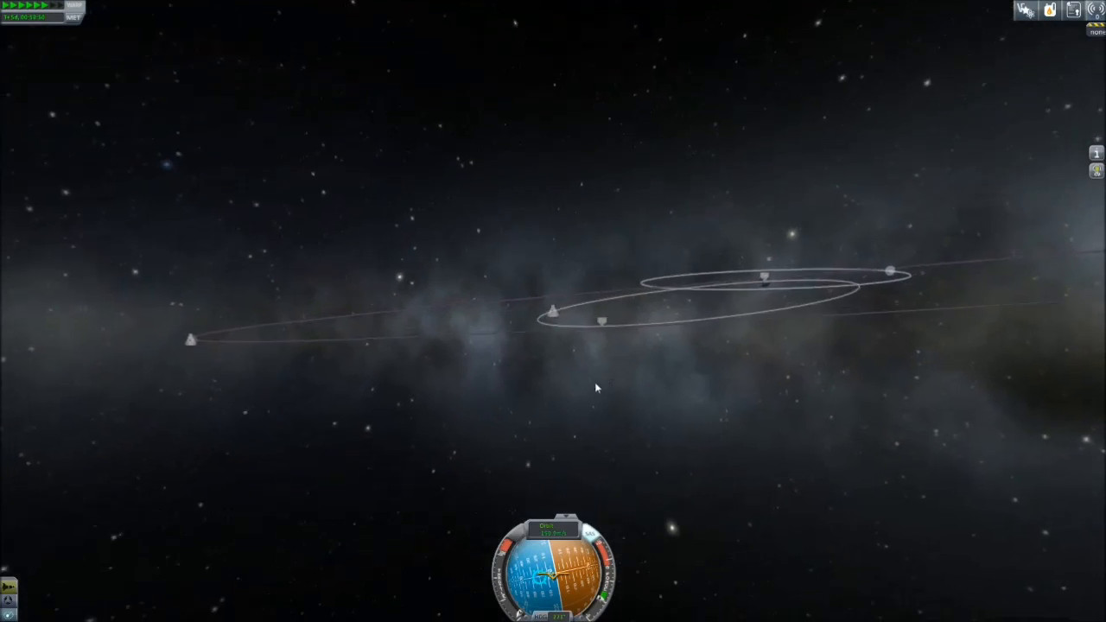
- Raise time warp to 10,000x as the rocket coasts along its orbit toward the Mun
key(".")
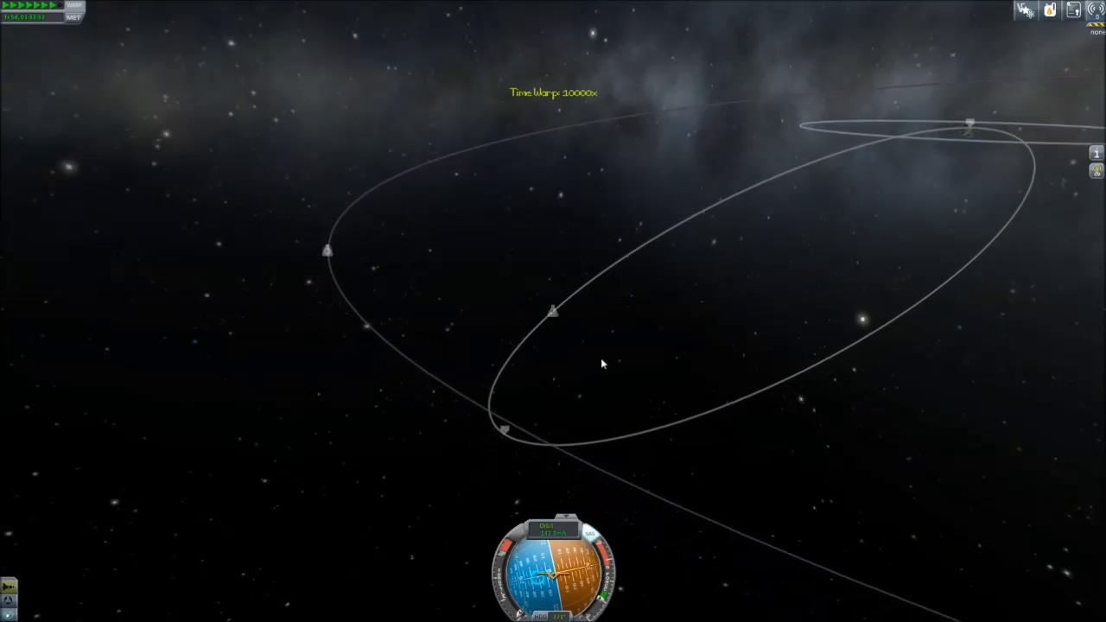